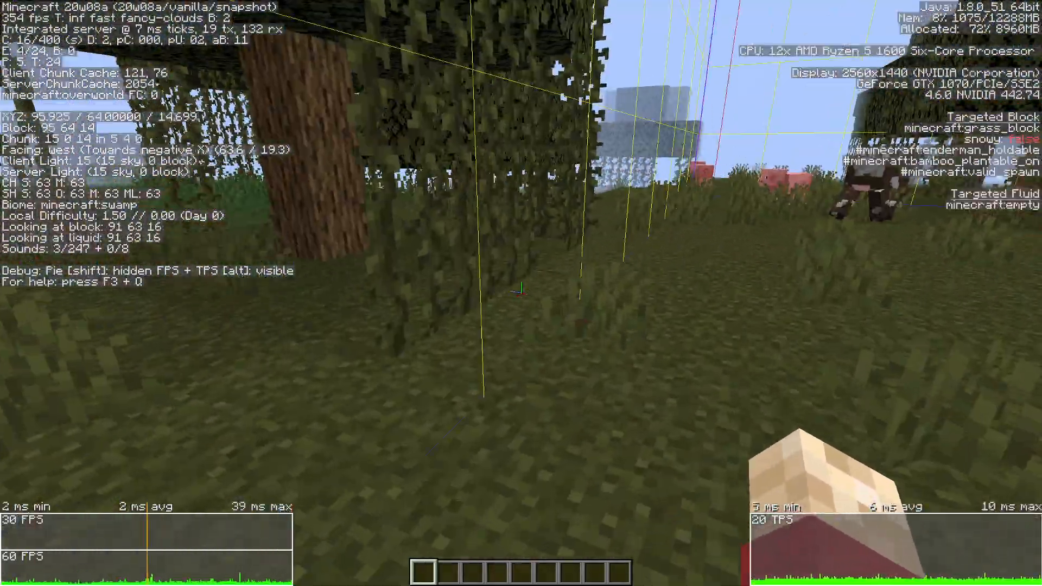
pyautogui.moveTo(521, 293)
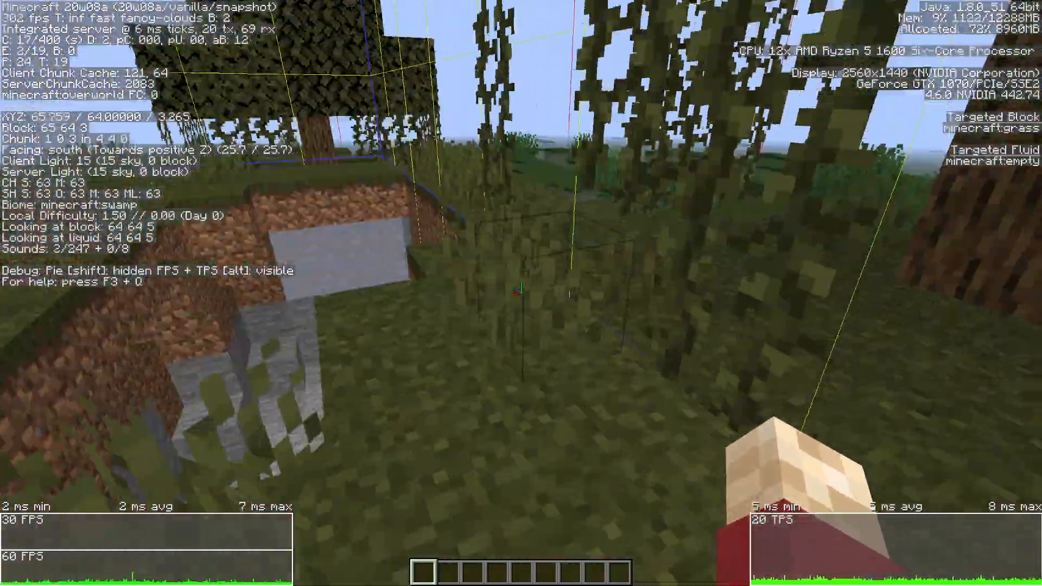
pyautogui.moveTo(521, 293)
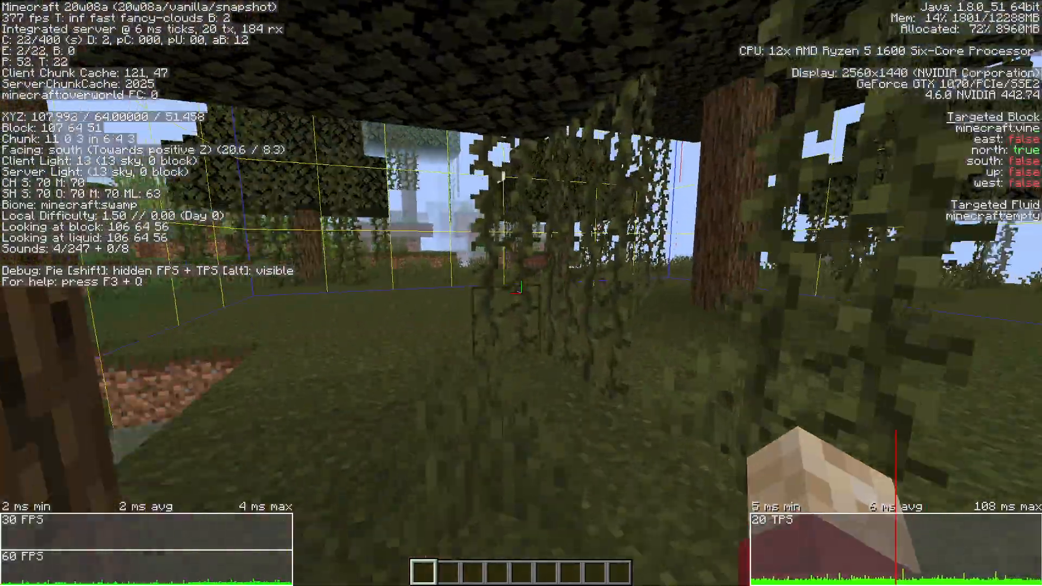
pyautogui.moveTo(521, 293)
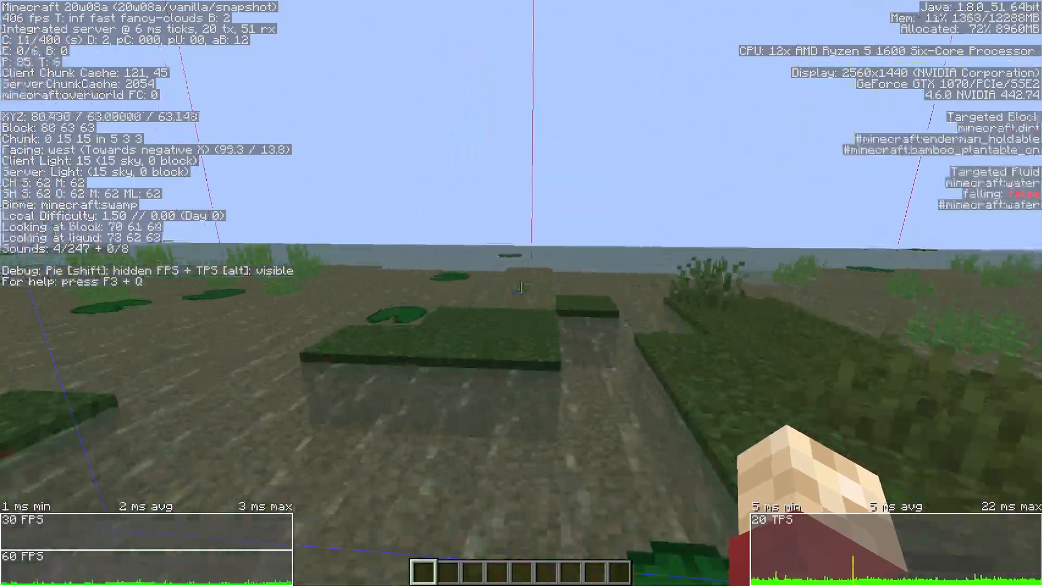
pyautogui.moveTo(521, 293)
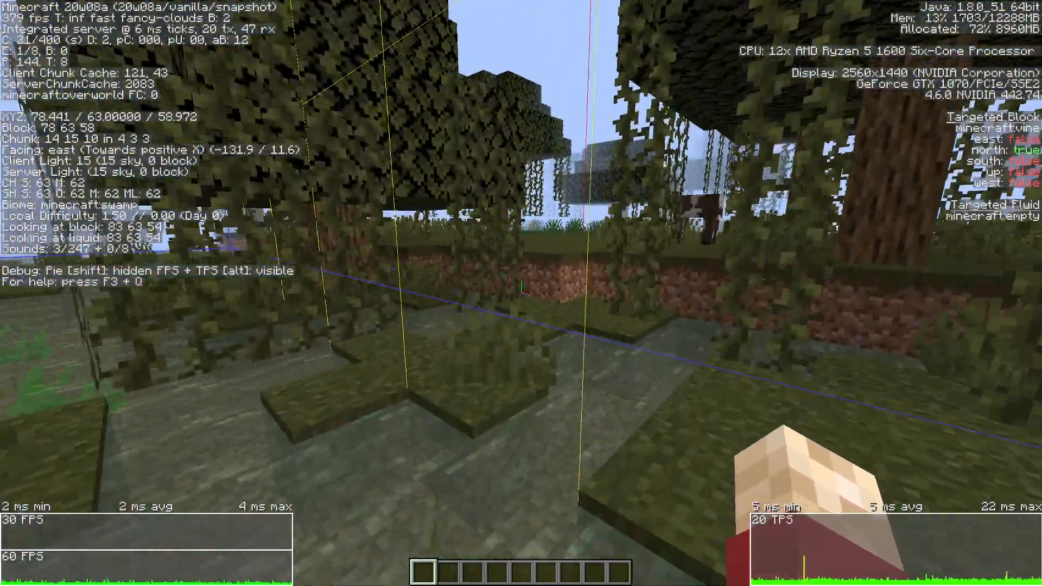